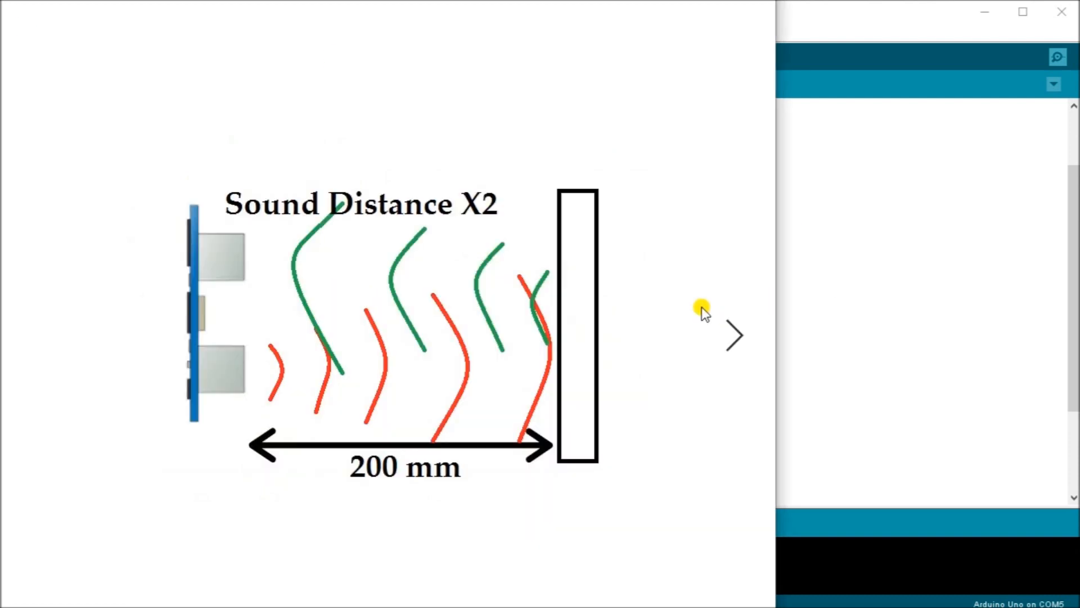
mouse_move(175, 426)
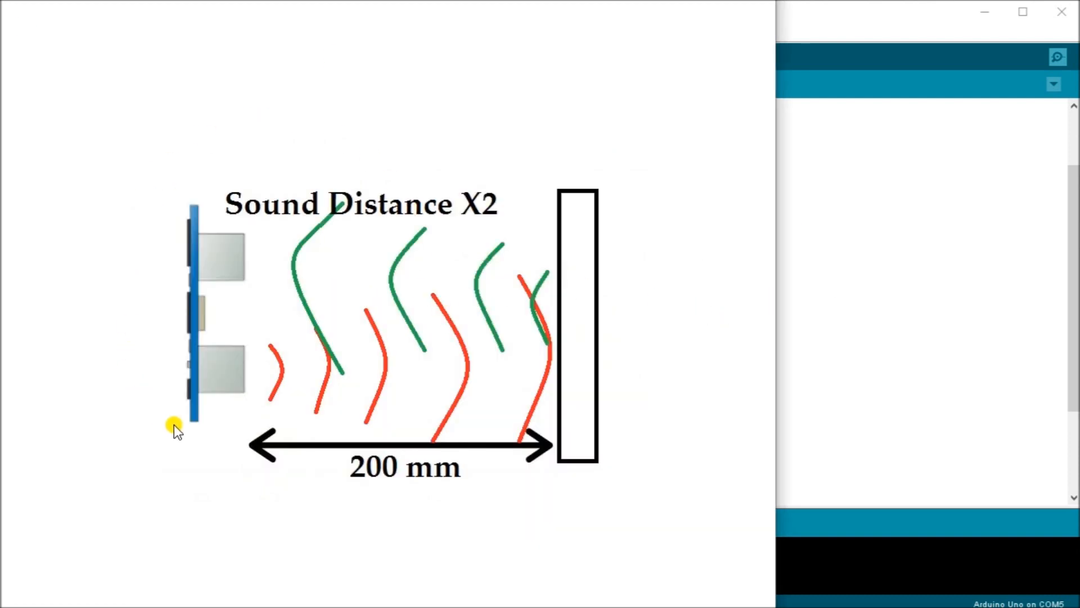
mouse_move(565, 370)
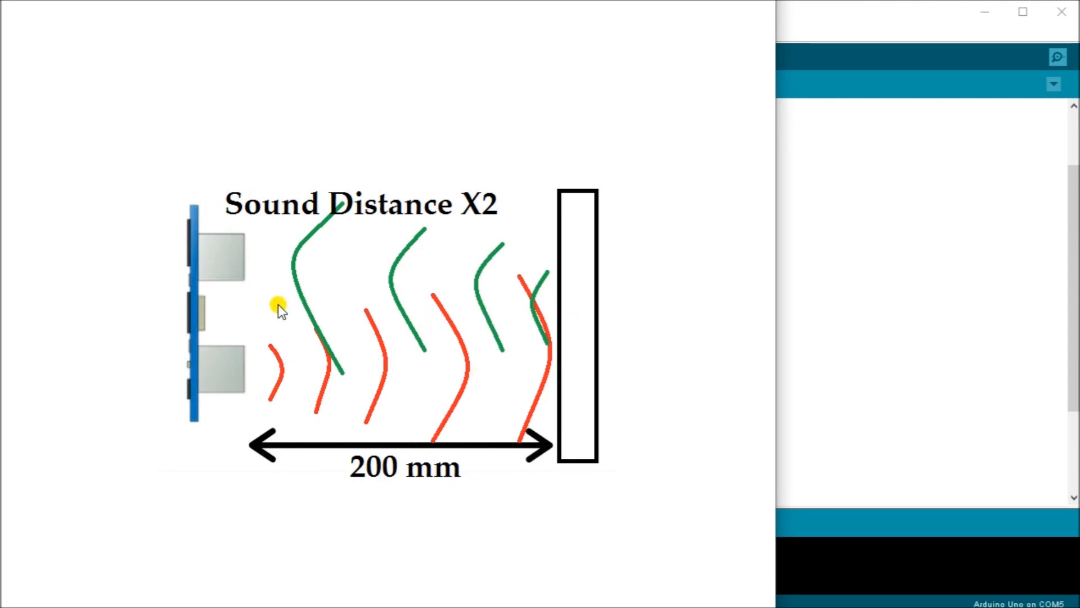
mouse_move(445, 358)
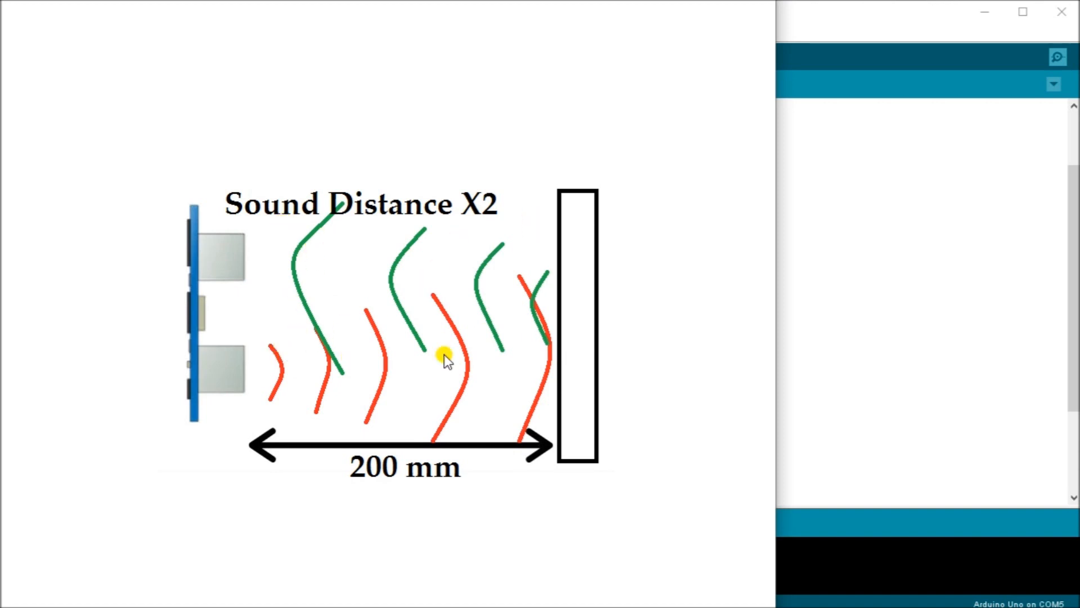
mouse_move(733, 341)
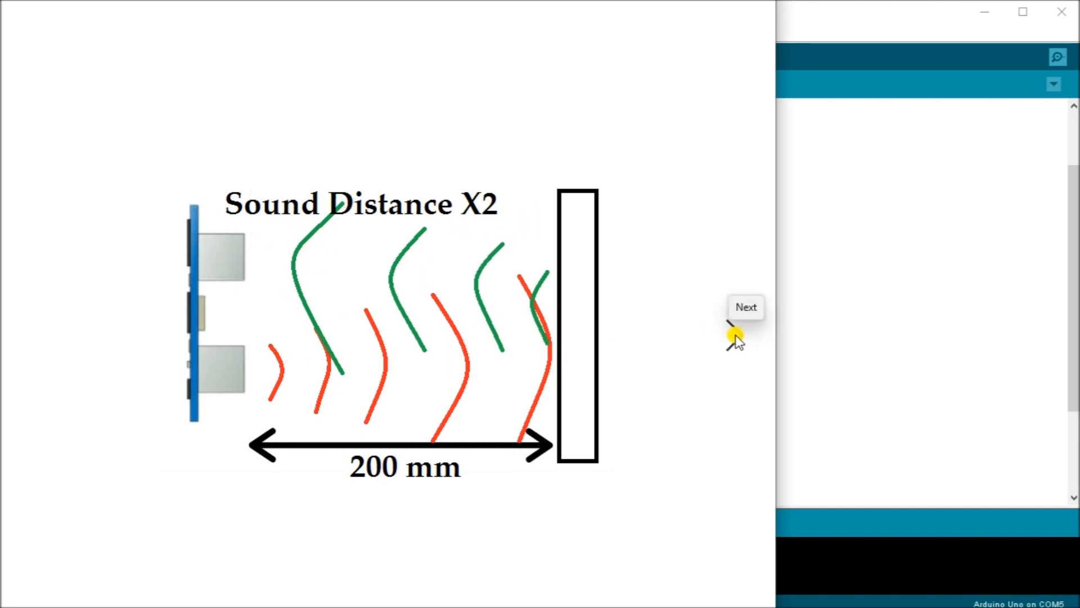
Step: Advance to the next image showing the speed-of-sound conversions and distance formulas
click(746, 306)
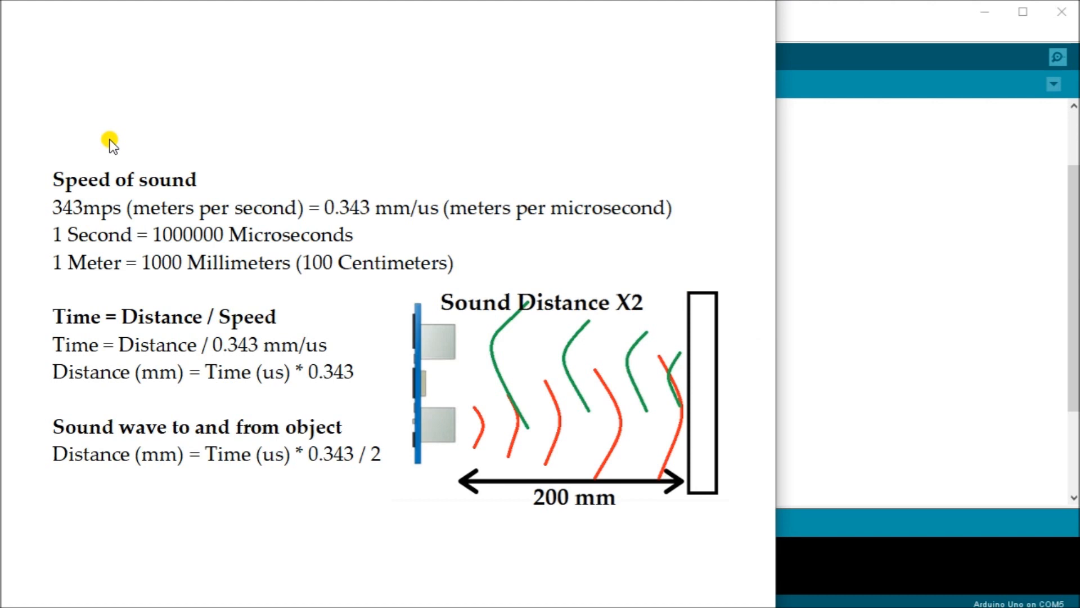
mouse_move(94, 178)
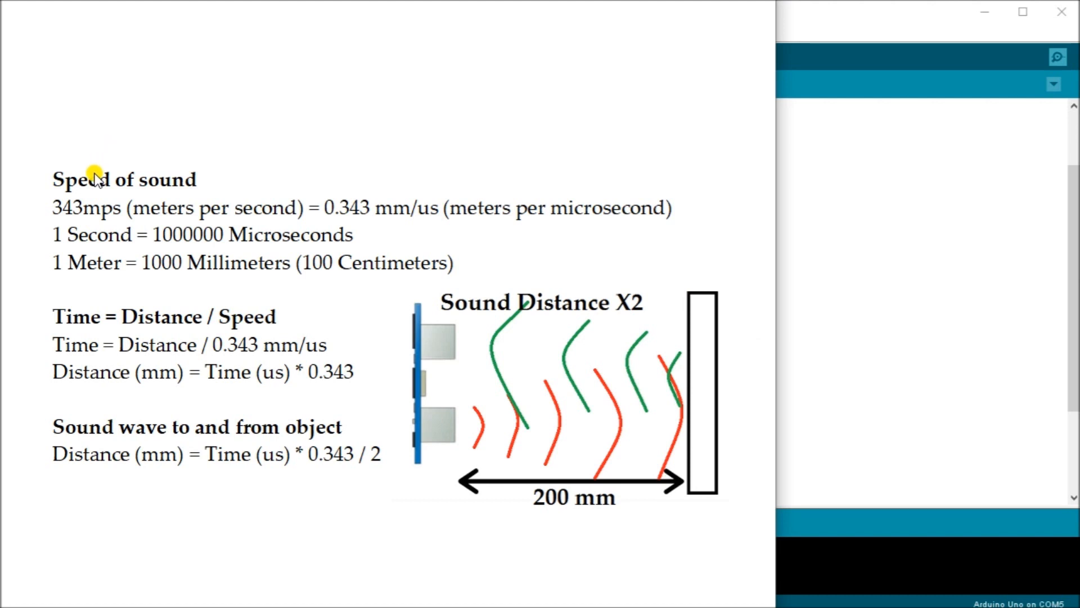
mouse_move(198, 247)
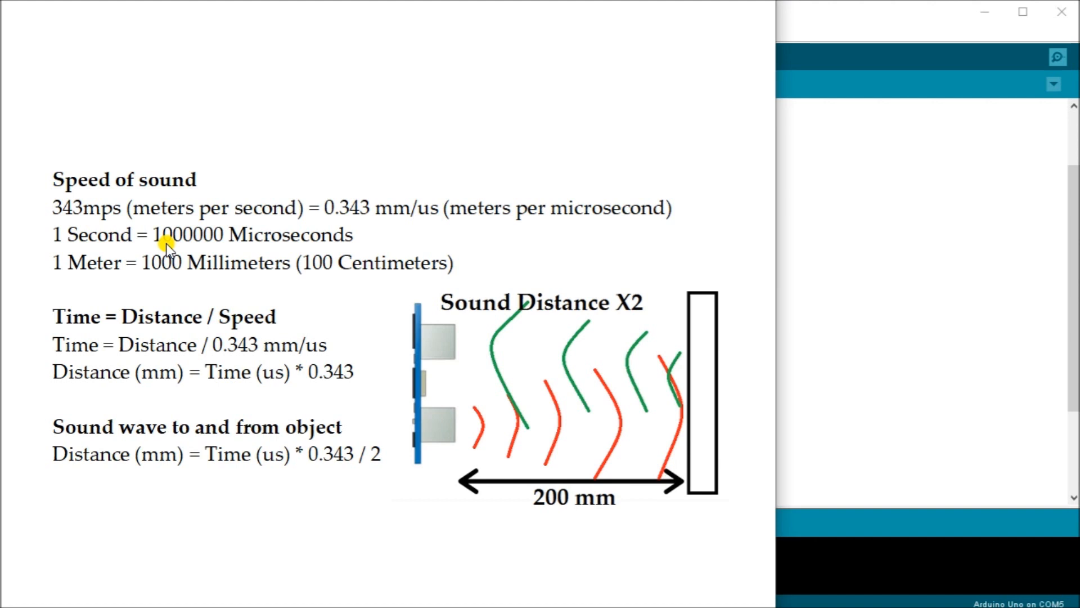
mouse_move(152, 293)
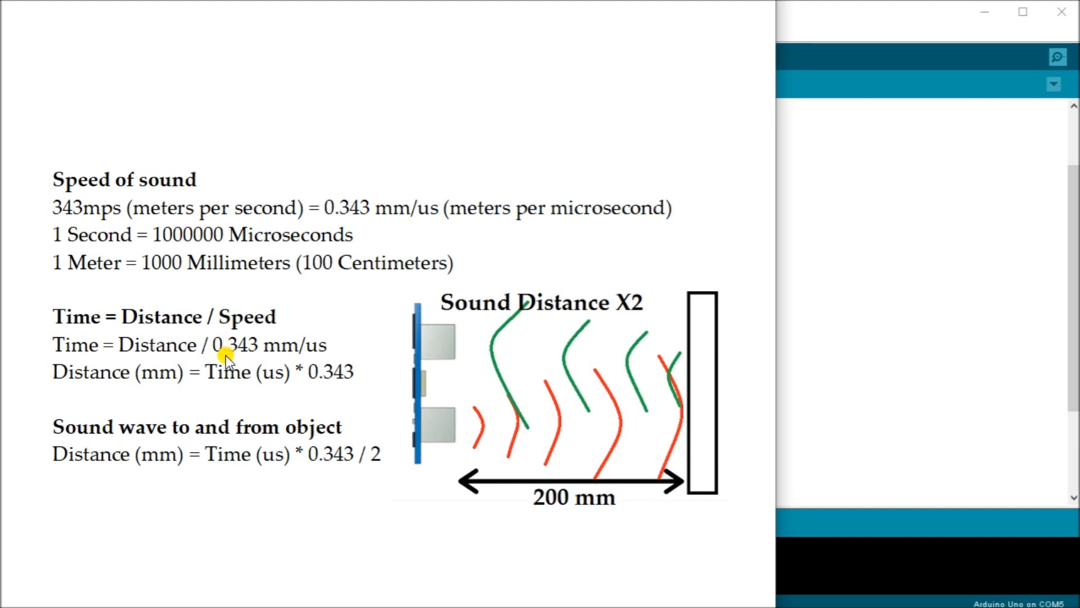
mouse_move(211, 386)
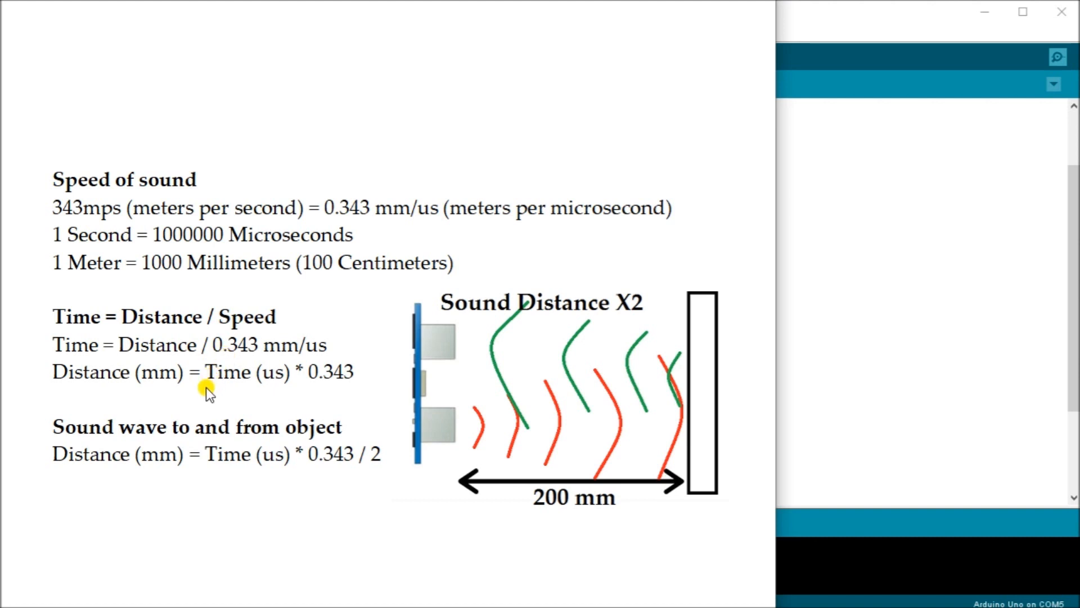
mouse_move(229, 388)
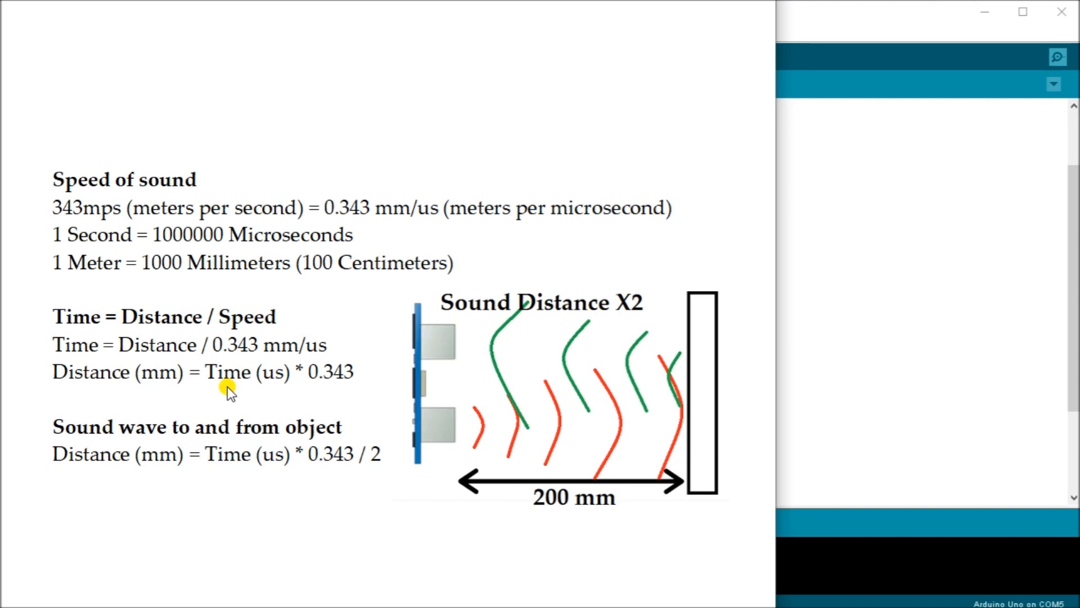
mouse_move(243, 437)
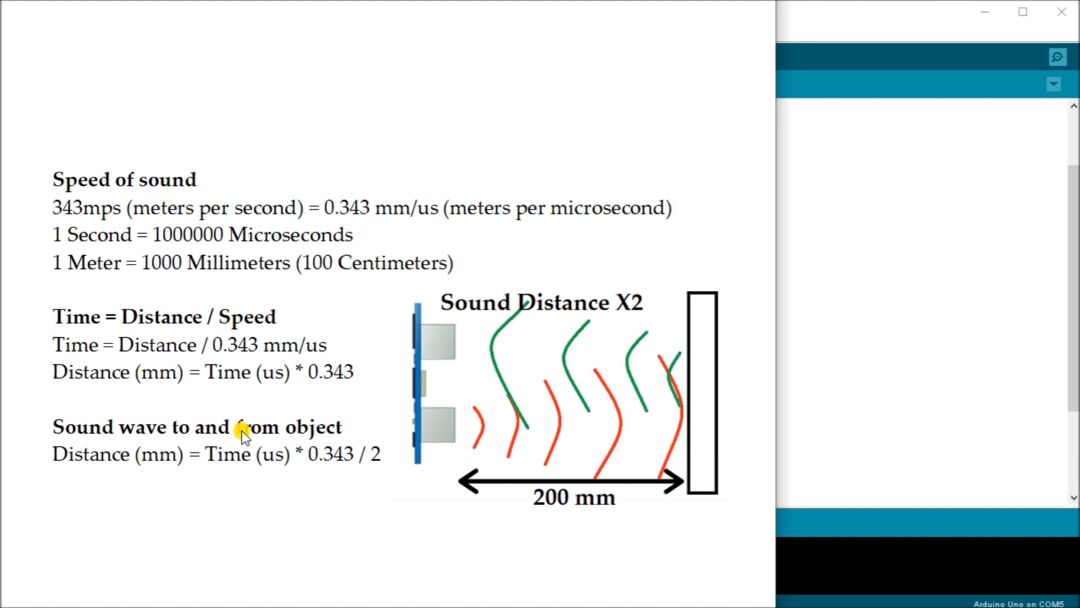
mouse_move(127, 477)
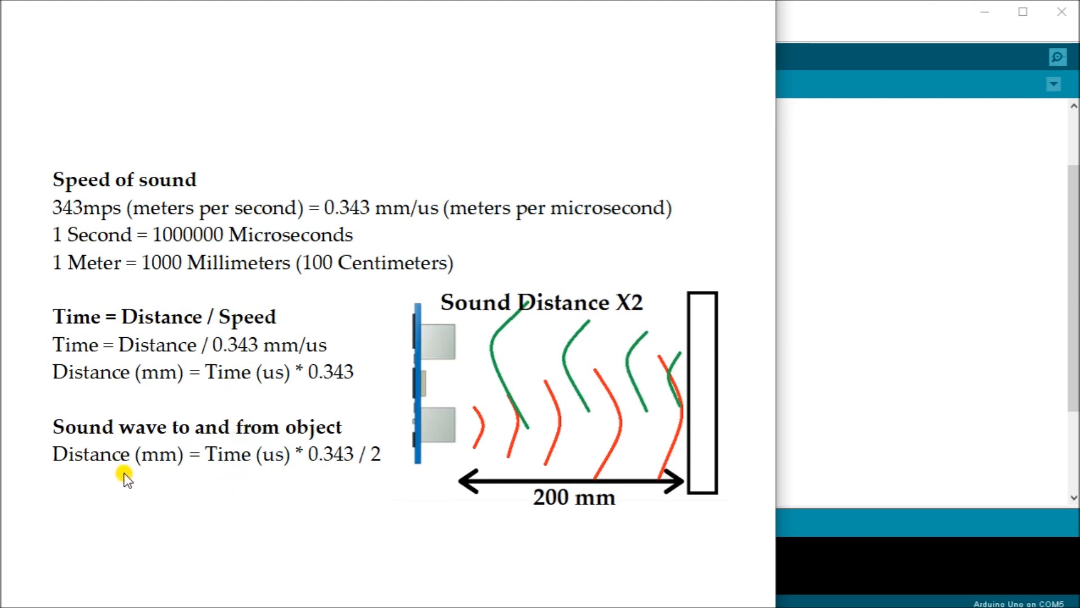
mouse_move(210, 474)
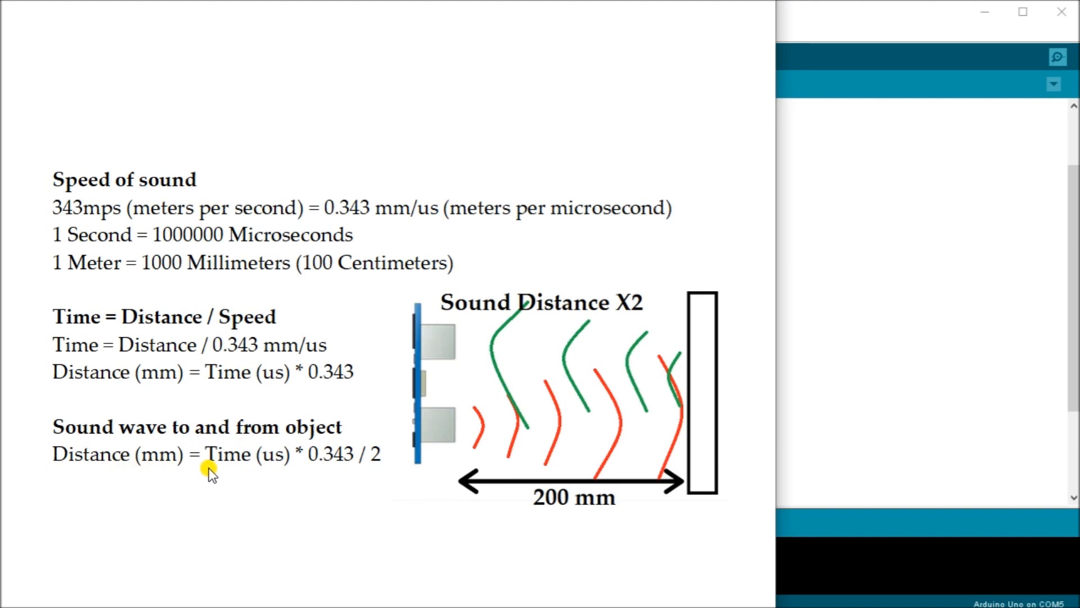
mouse_move(675, 422)
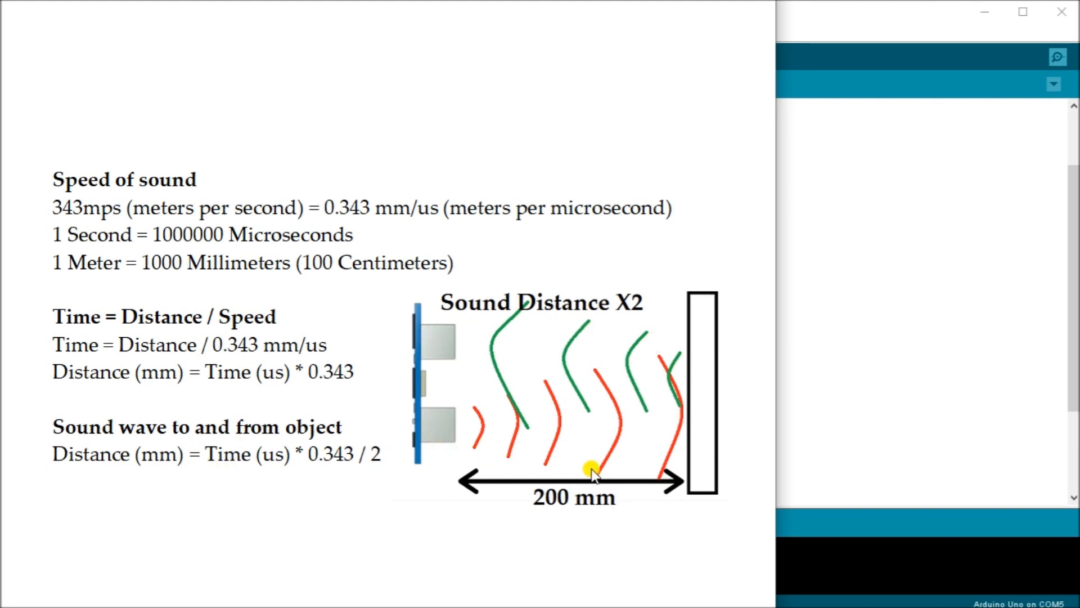
mouse_move(620, 393)
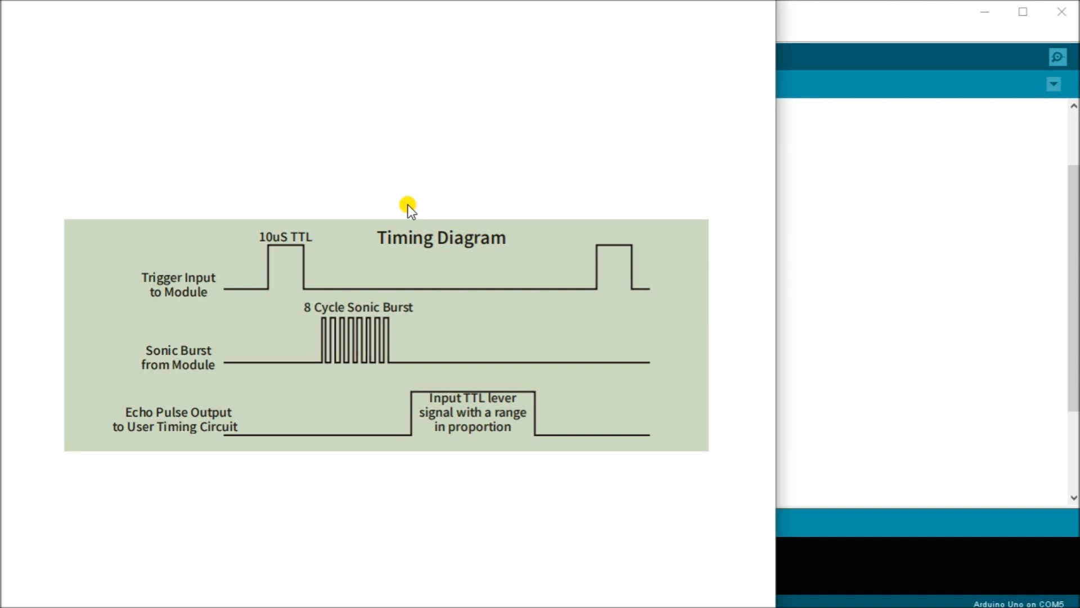
mouse_move(274, 237)
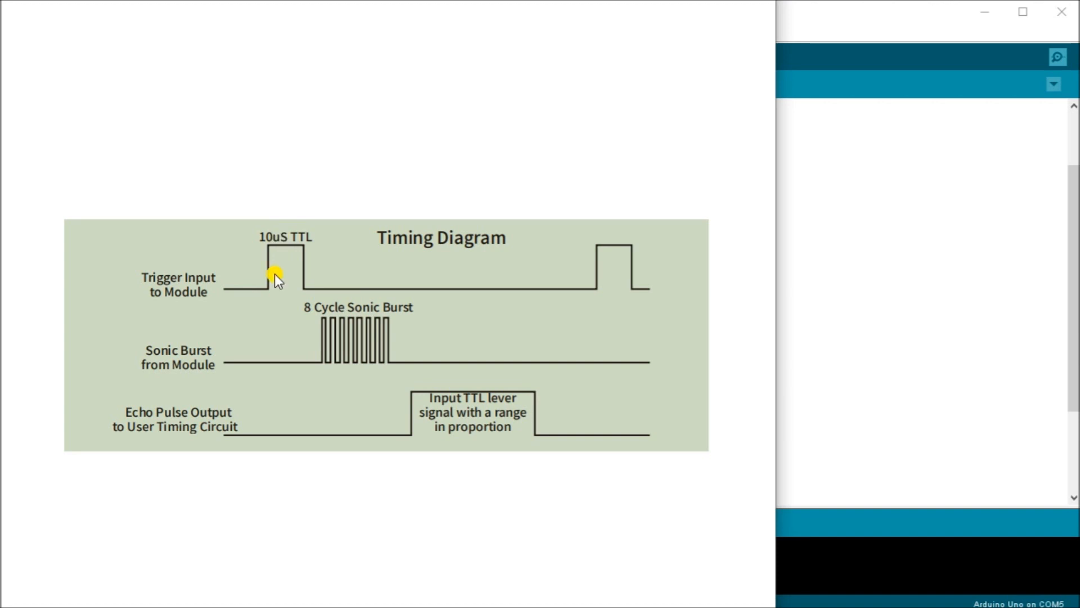
mouse_move(324, 331)
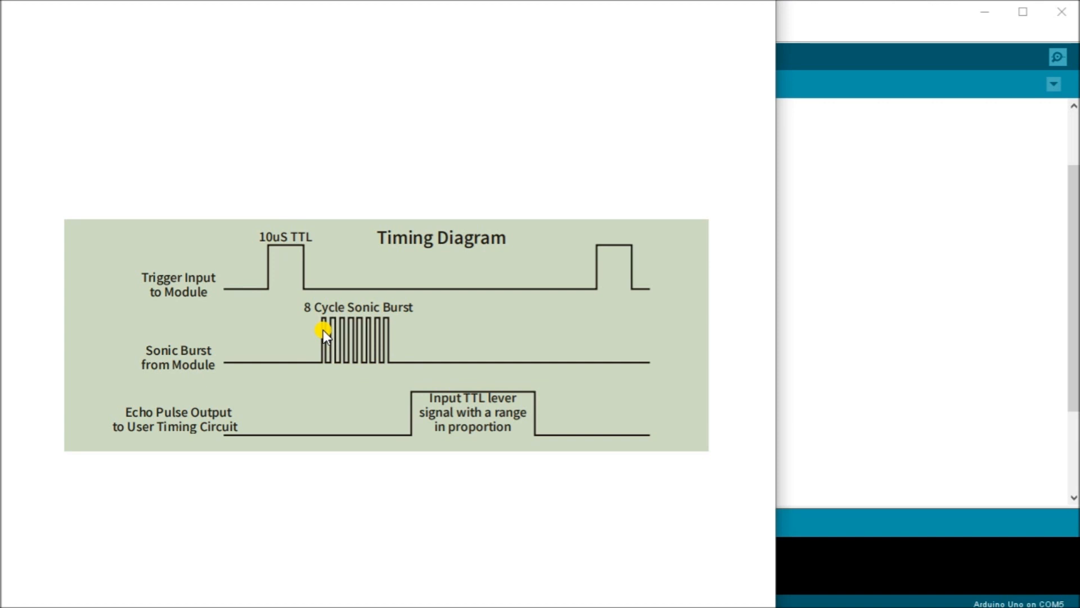
mouse_move(331, 402)
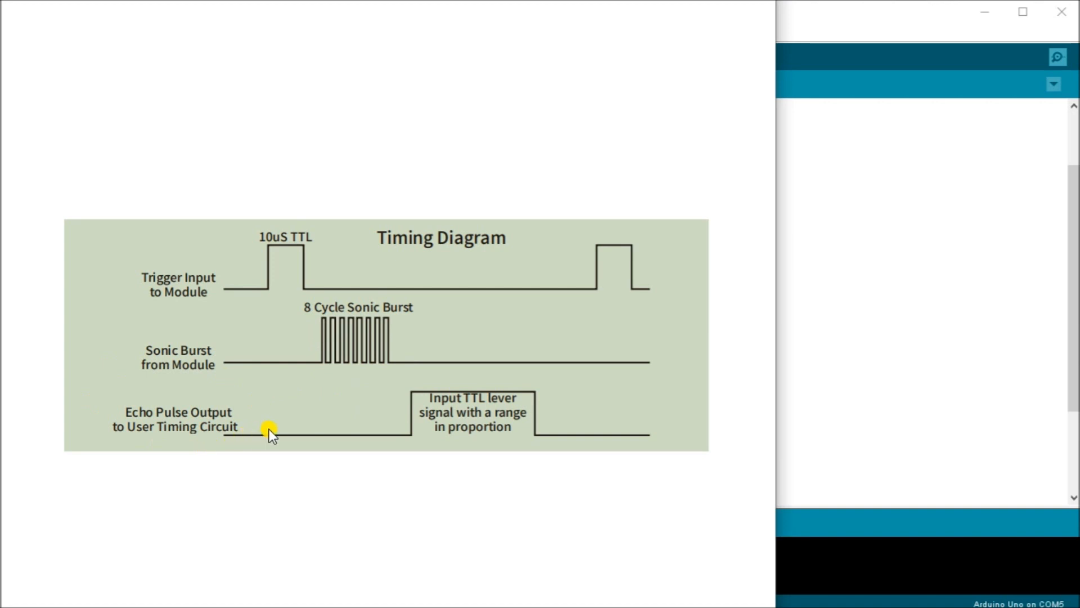
mouse_move(275, 435)
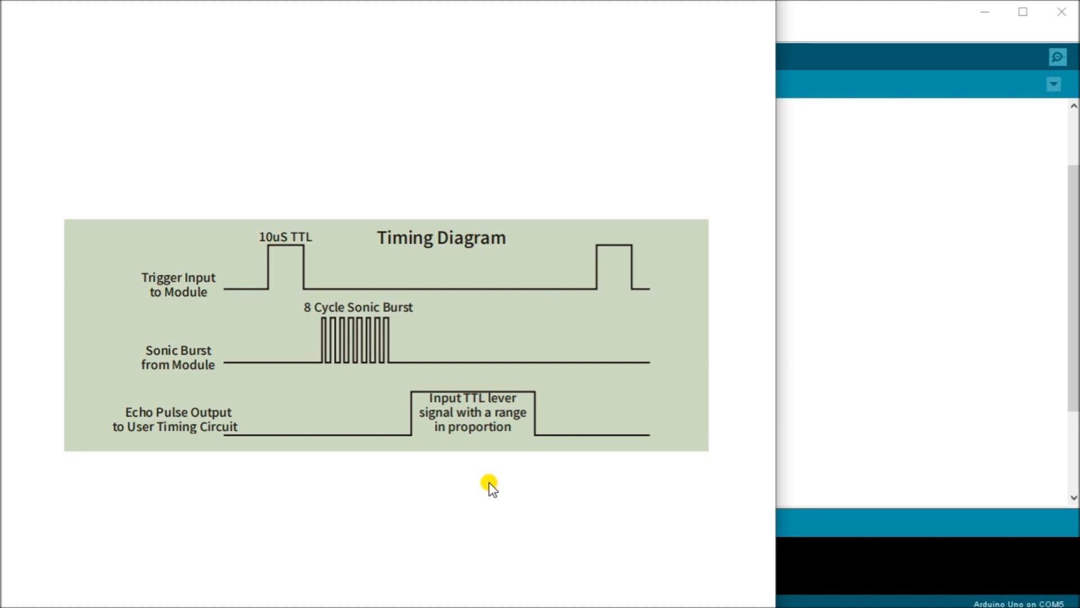
mouse_move(713, 337)
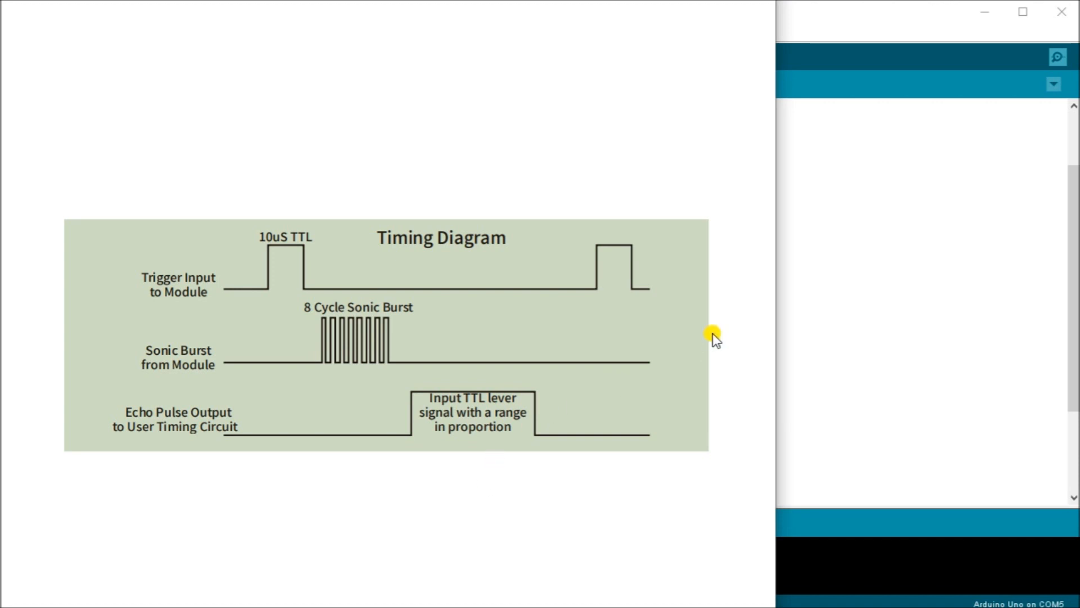
mouse_move(630, 248)
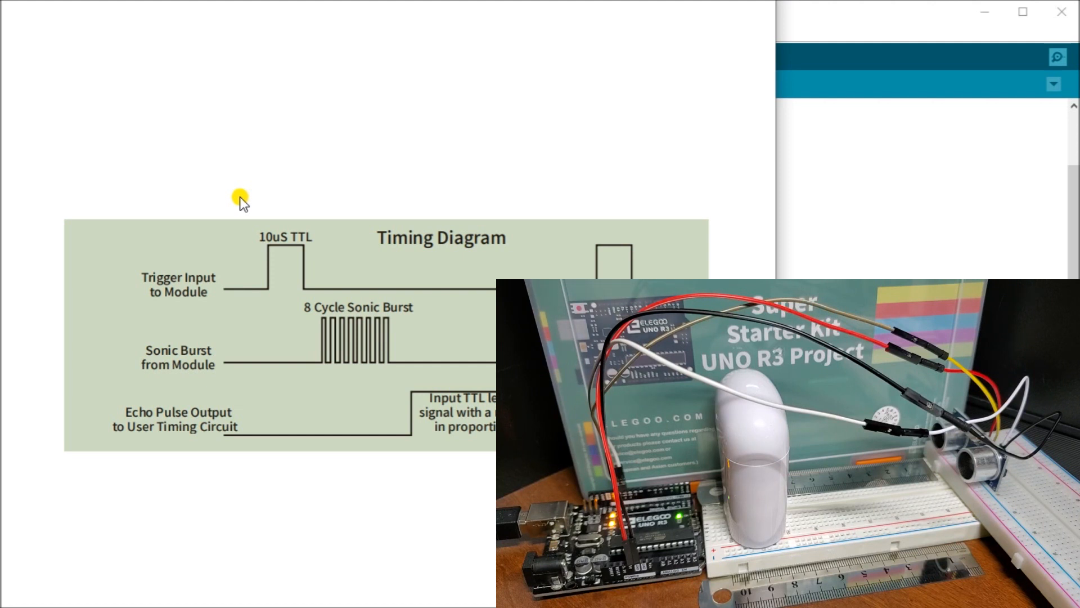
mouse_move(390, 130)
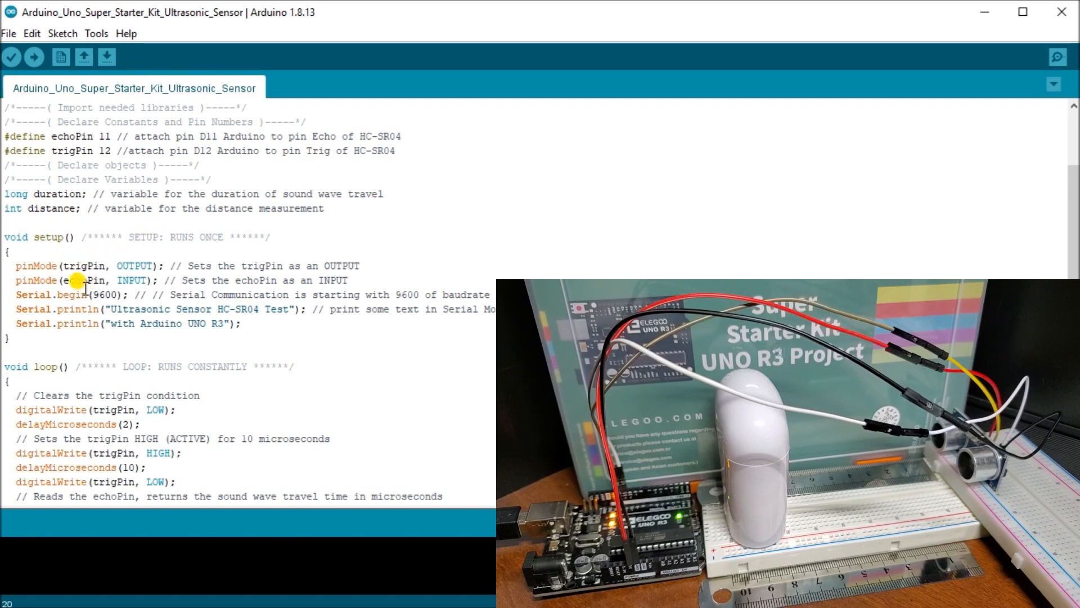
mouse_move(74, 303)
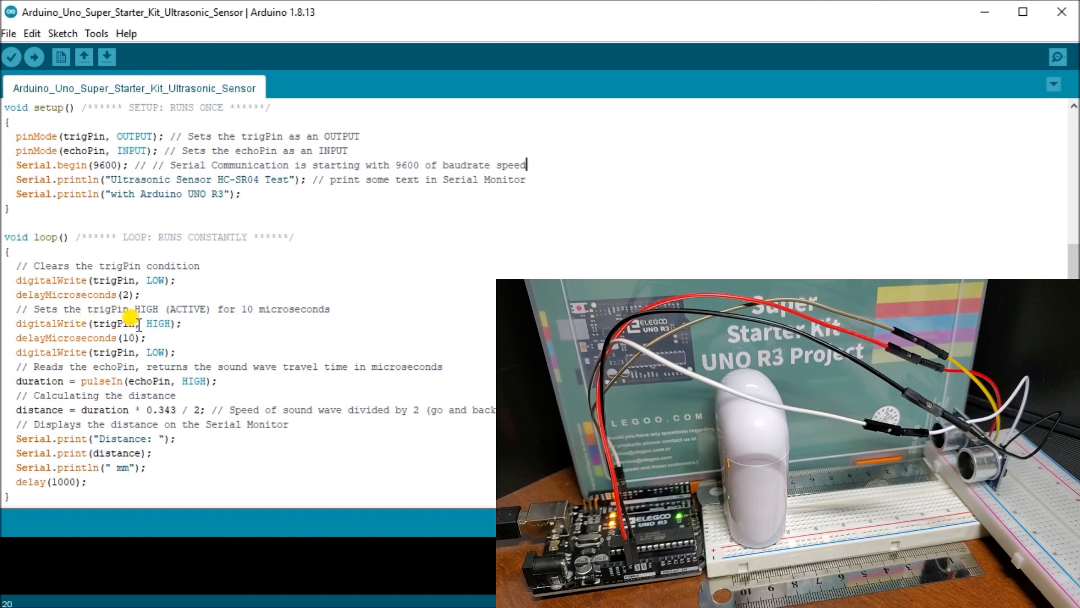
mouse_move(130, 333)
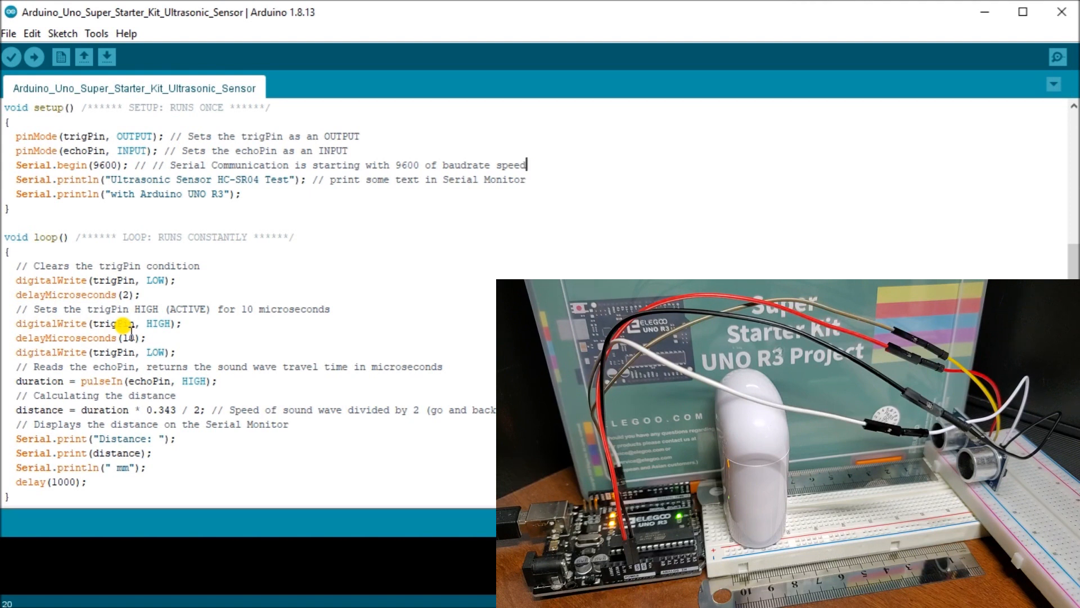
mouse_move(69, 353)
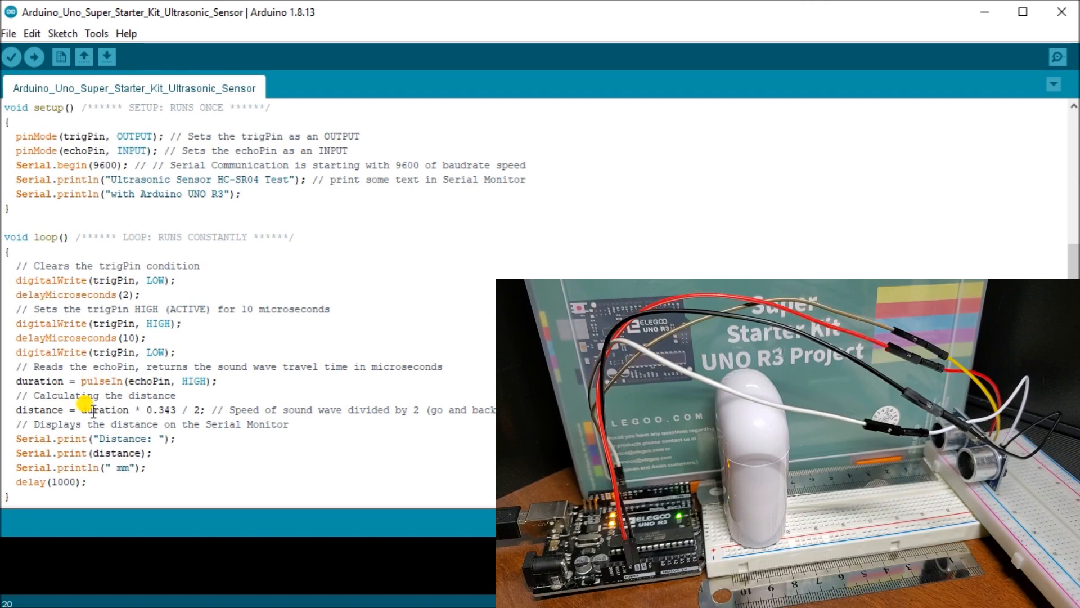
Step: Set delayMicroseconds after the trigger pin goes HIGH to 10 in loop()
click(527, 165)
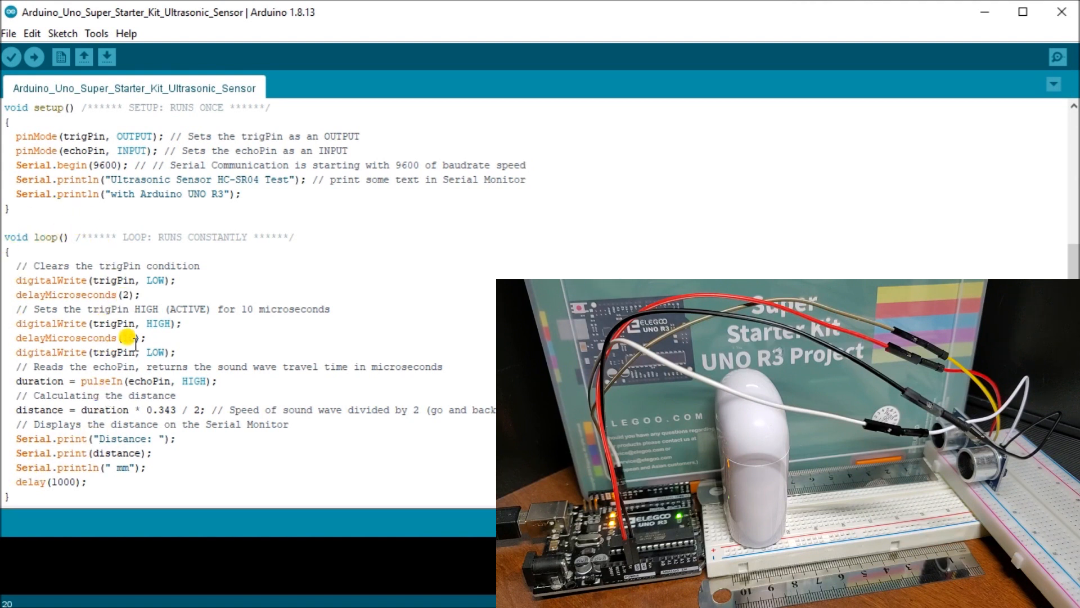
text(10)
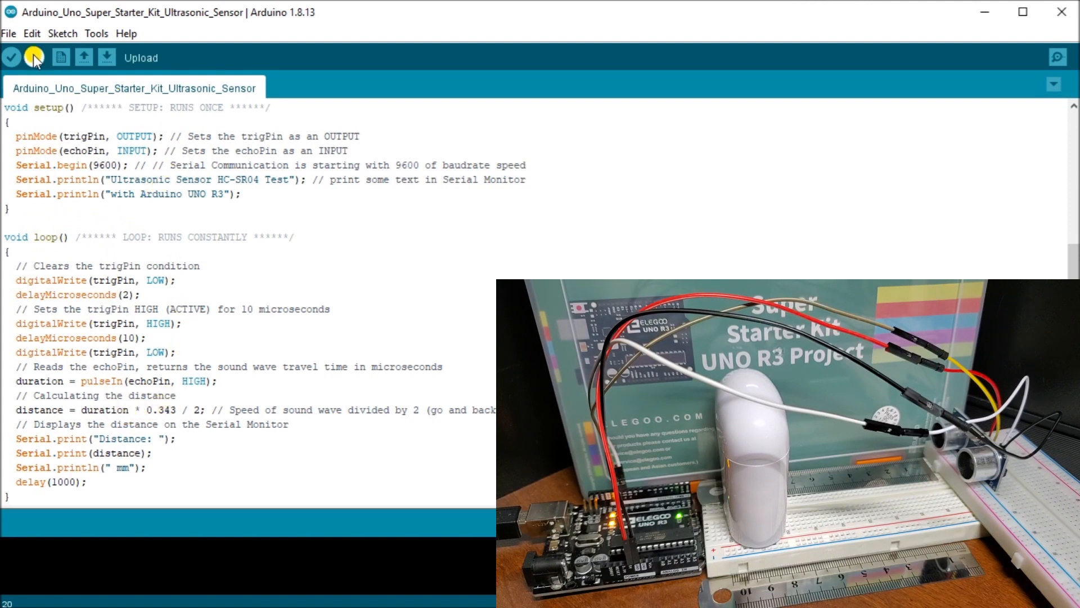
Step: Upload the ultrasonic sketch to the Uno and bring up the COM5 Serial Monitor
click(34, 57)
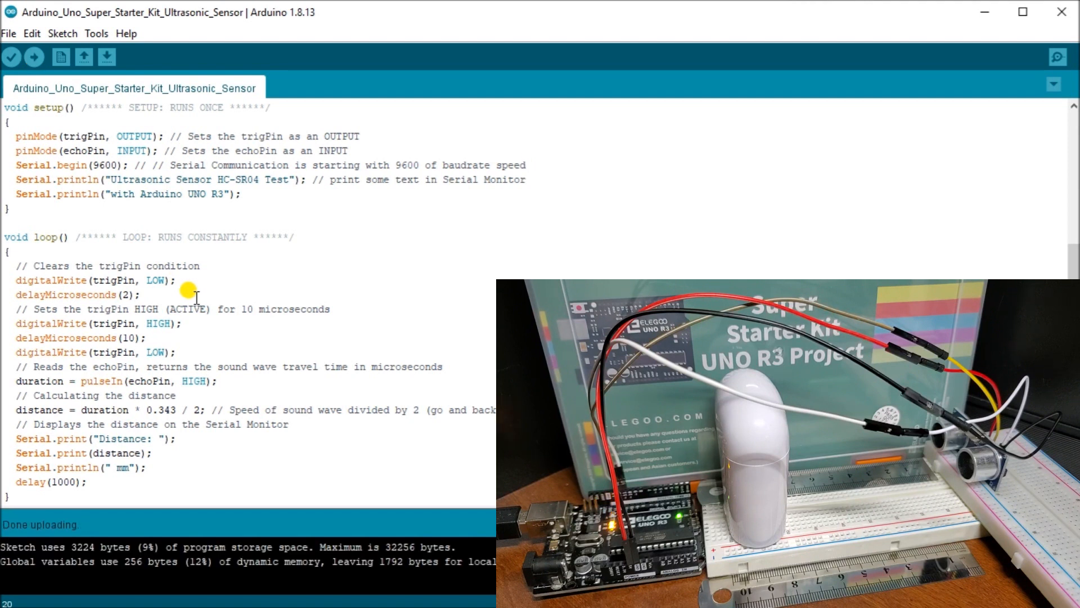
mouse_move(785, 165)
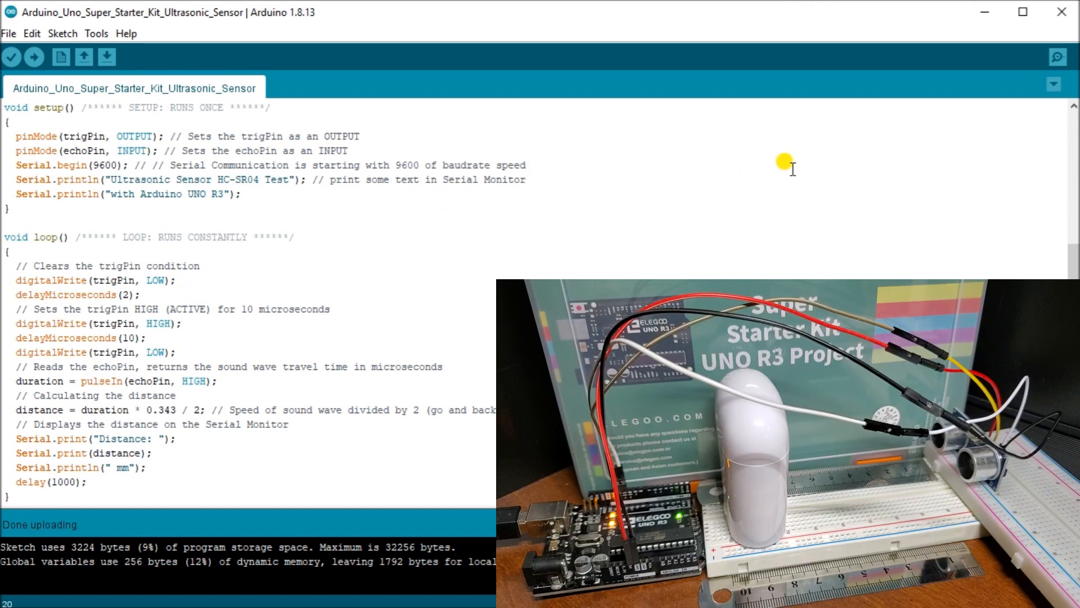
click(1060, 58)
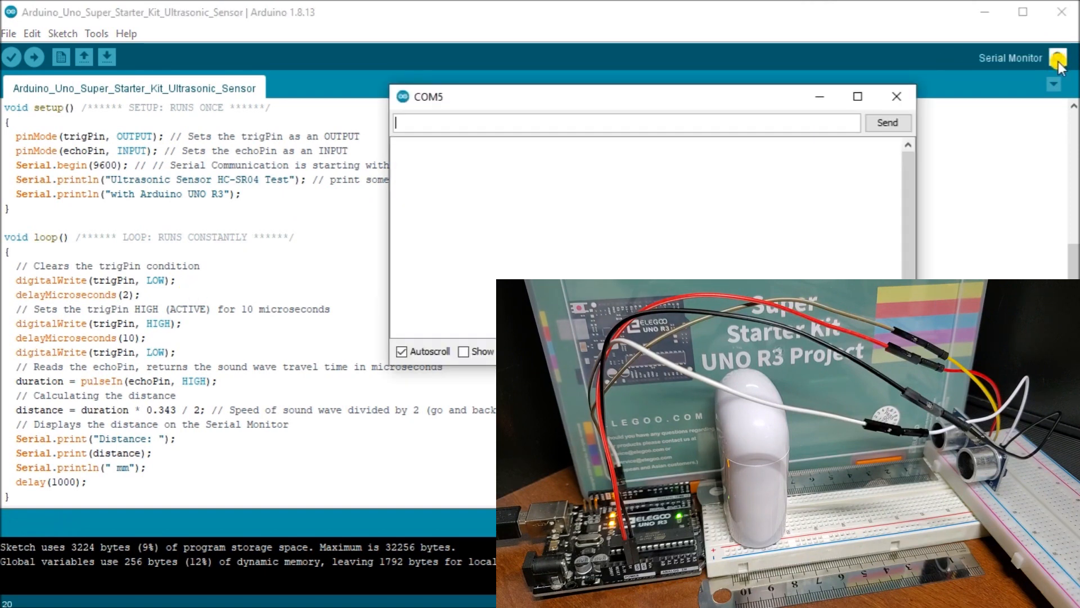